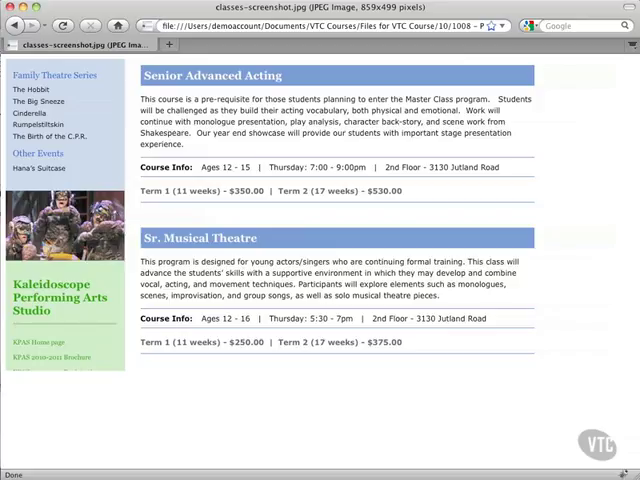
pyautogui.moveTo(608, 218)
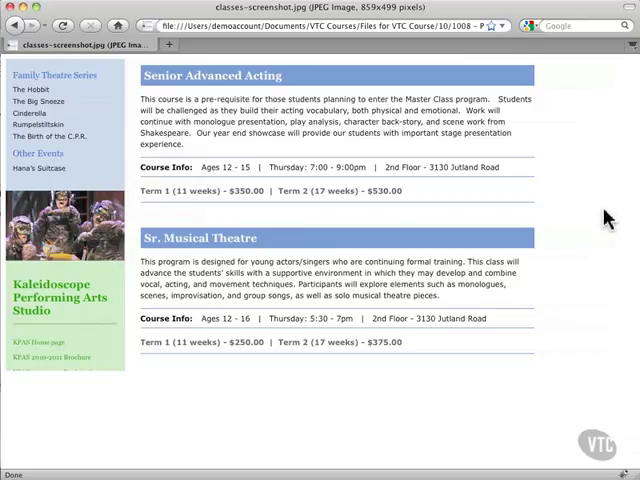
pyautogui.moveTo(575, 140)
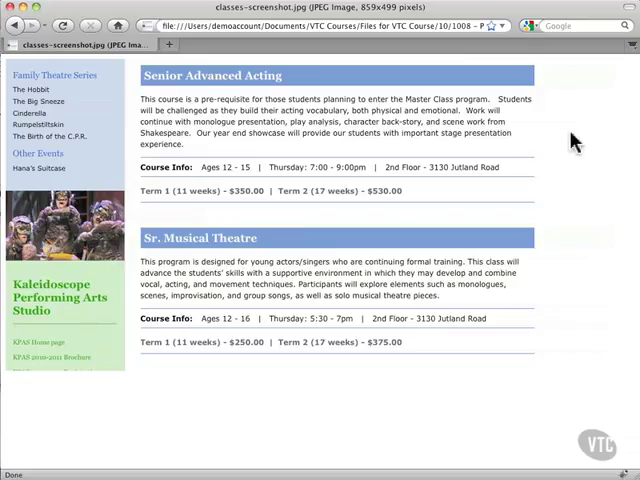
pyautogui.moveTo(238, 127)
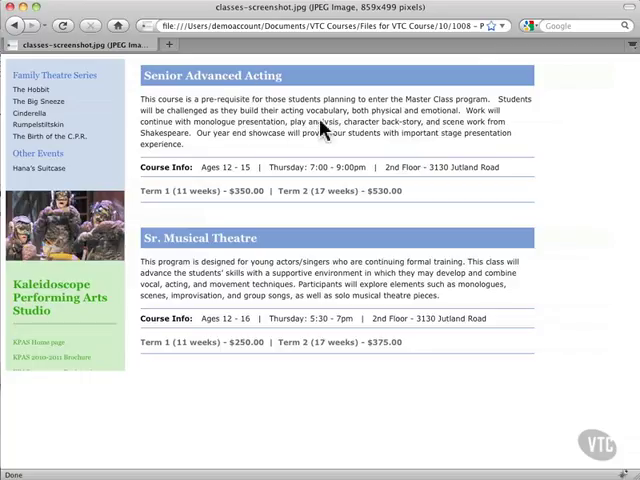
pyautogui.moveTo(160, 145)
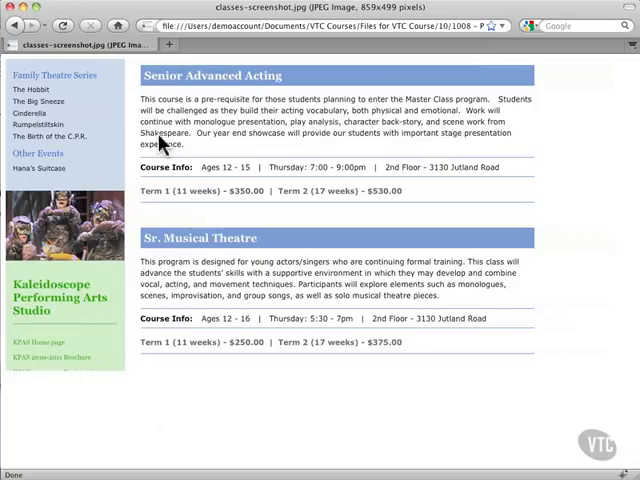
pyautogui.moveTo(240, 125)
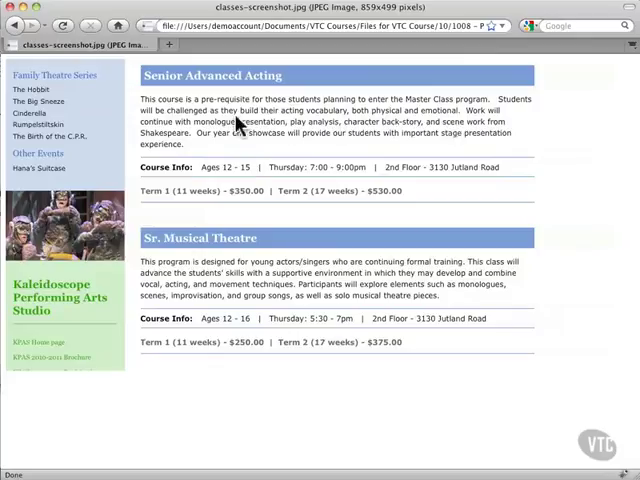
pyautogui.moveTo(255, 77)
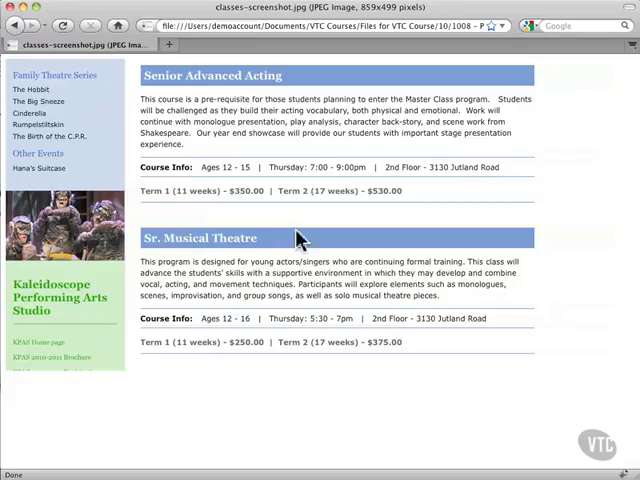
pyautogui.moveTo(270, 167)
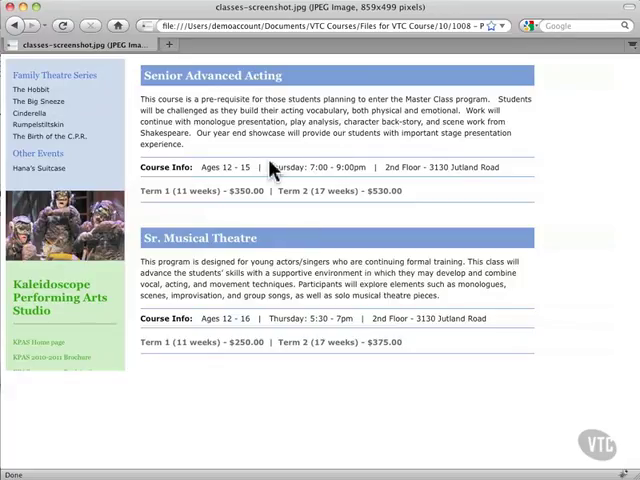
pyautogui.moveTo(265, 180)
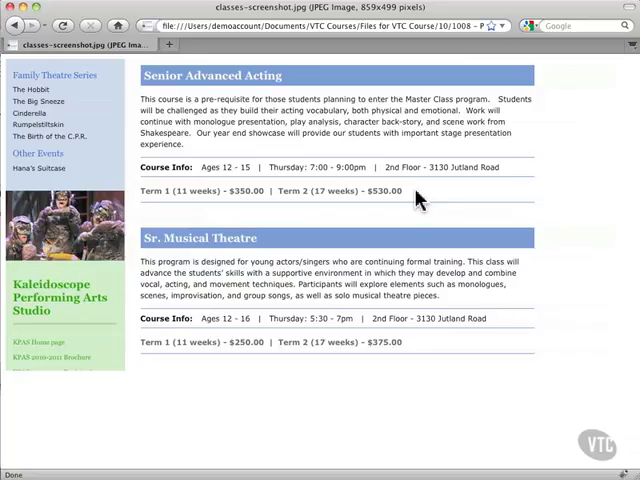
pyautogui.moveTo(410, 185)
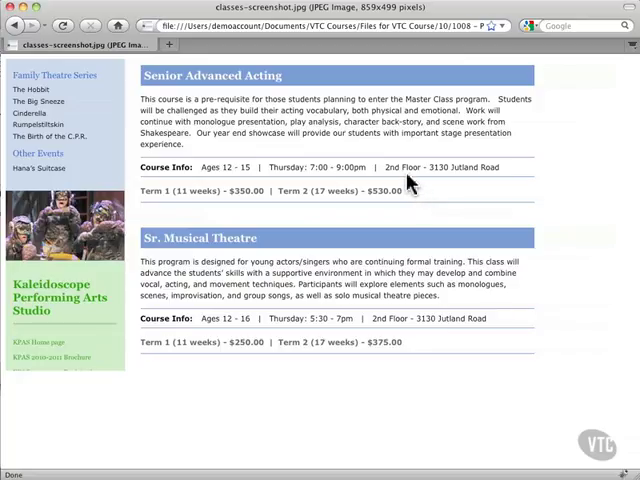
pyautogui.moveTo(293, 192)
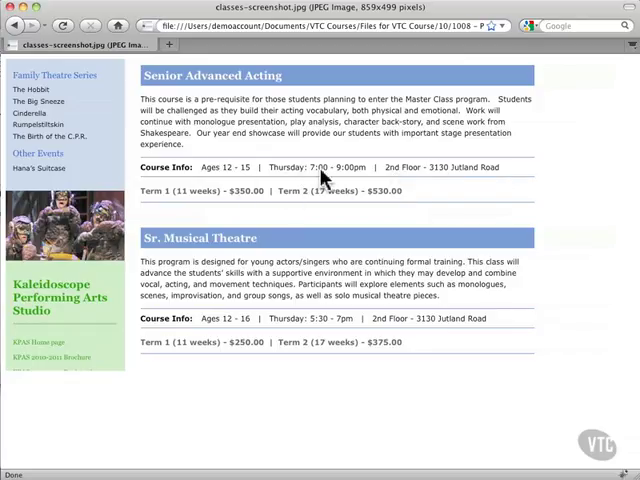
pyautogui.moveTo(270, 198)
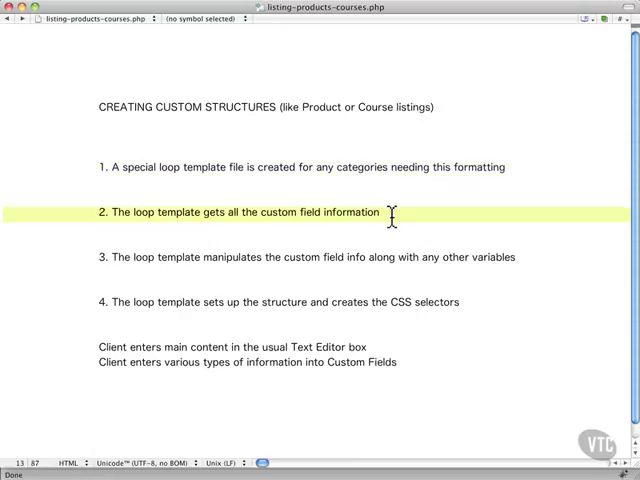
# Switch to category-14.php and select the get_template_part( 'loop', 'courses' ) line
pyautogui.click(517, 257)
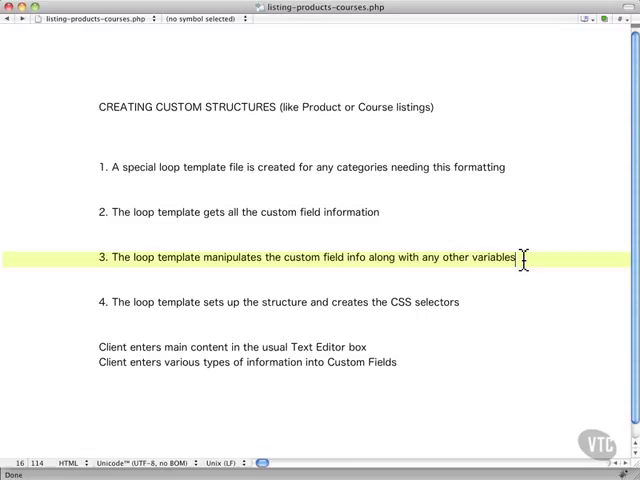
pyautogui.moveTo(516, 257)
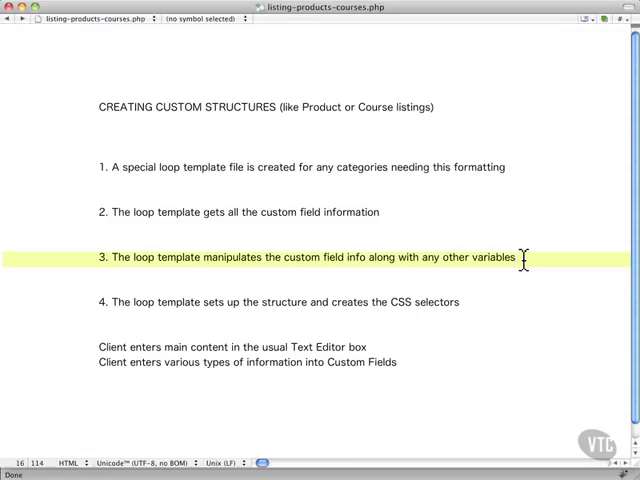
pyautogui.click(475, 301)
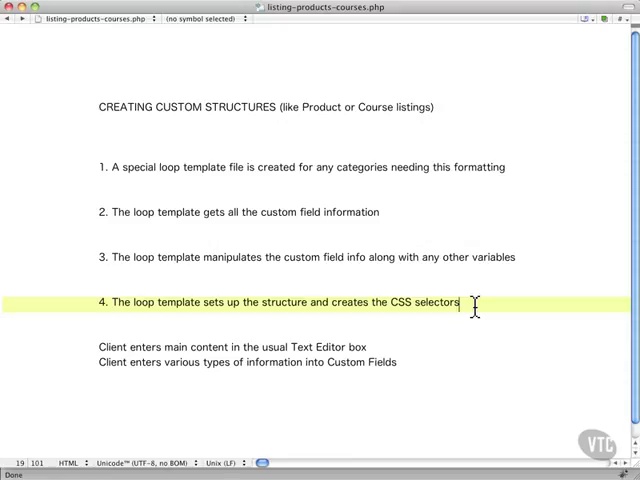
pyautogui.moveTo(440, 330)
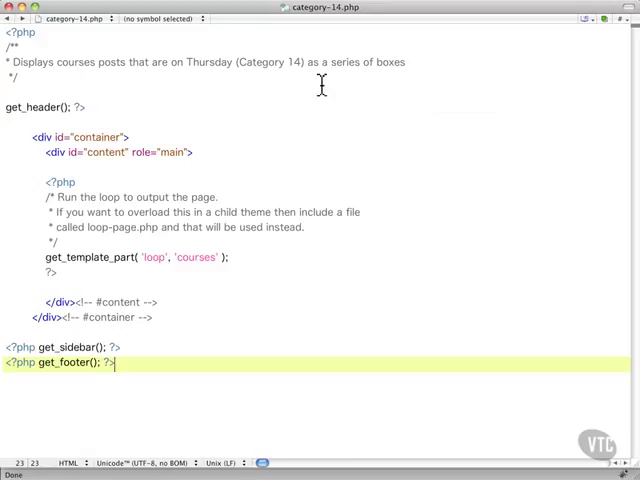
pyautogui.click(404, 62)
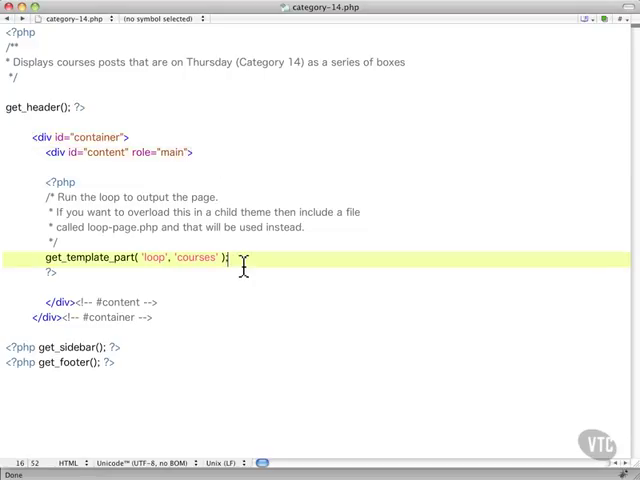
pyautogui.write(';')
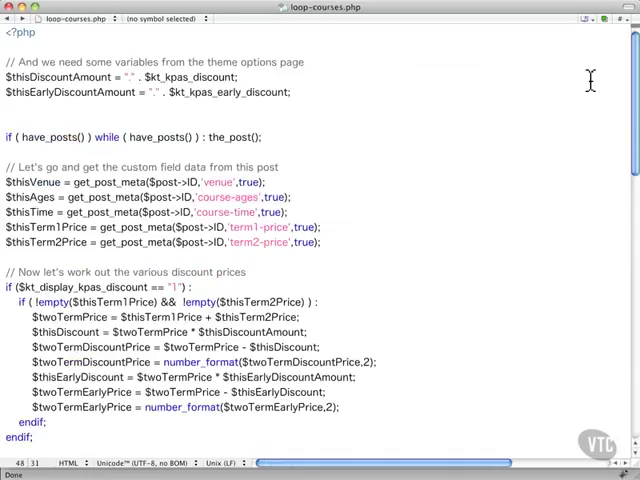
pyautogui.moveTo(365, 127)
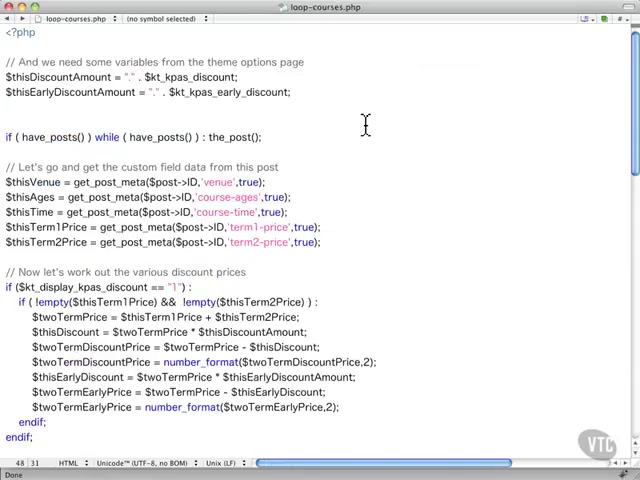
pyautogui.moveTo(324, 91)
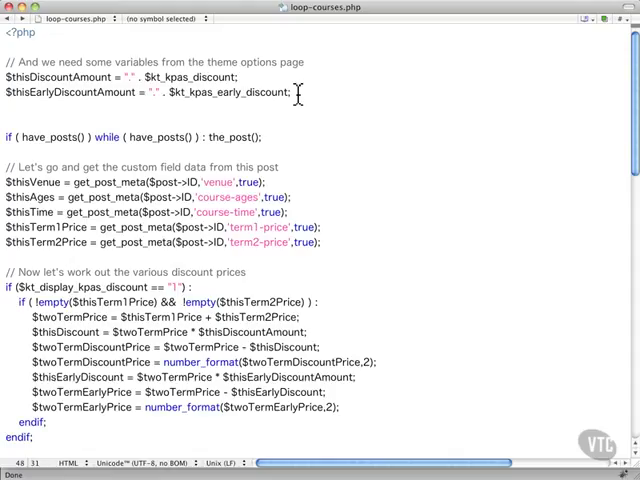
# Switch to loop-courses.php to show the discount variables read from theme options
pyautogui.click(250, 77)
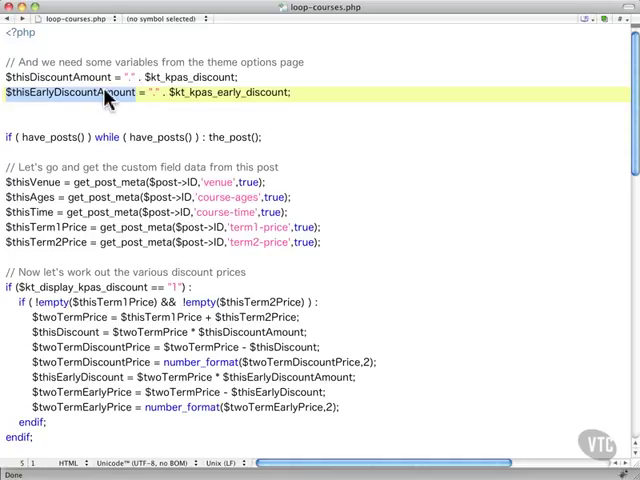
pyautogui.moveTo(125, 110)
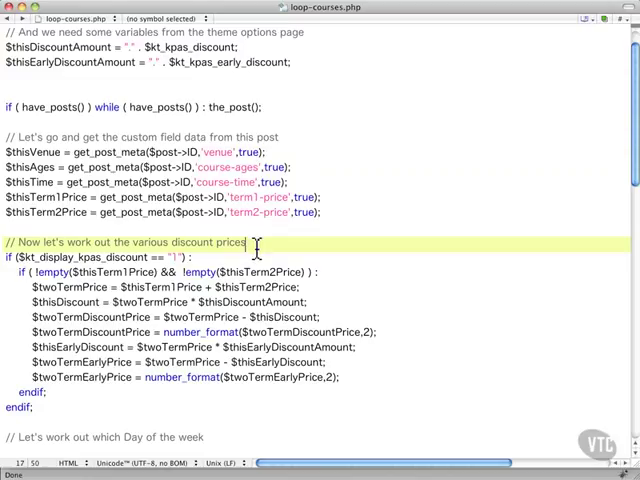
pyautogui.moveTo(367, 289)
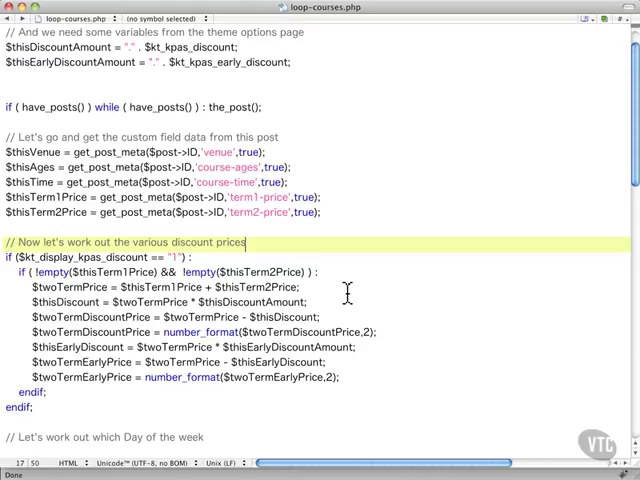
pyautogui.click(210, 257)
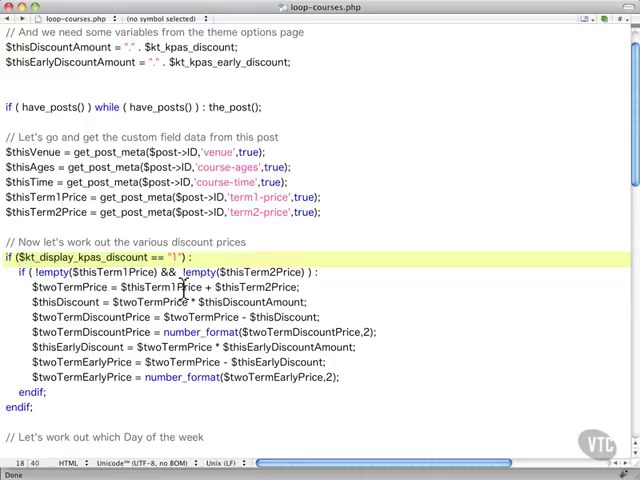
pyautogui.scroll(-3)
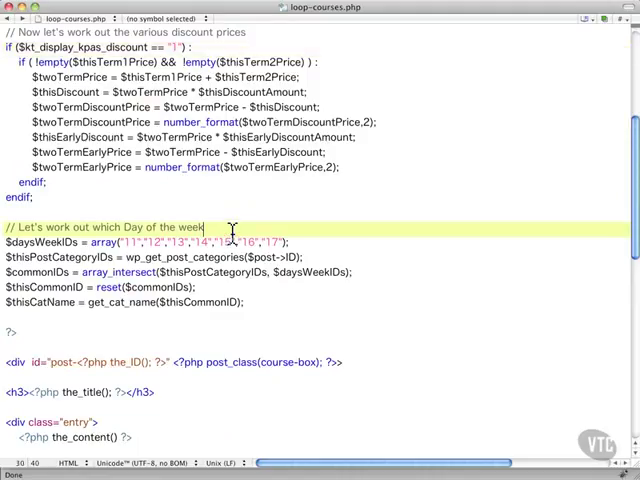
pyautogui.moveTo(240, 282)
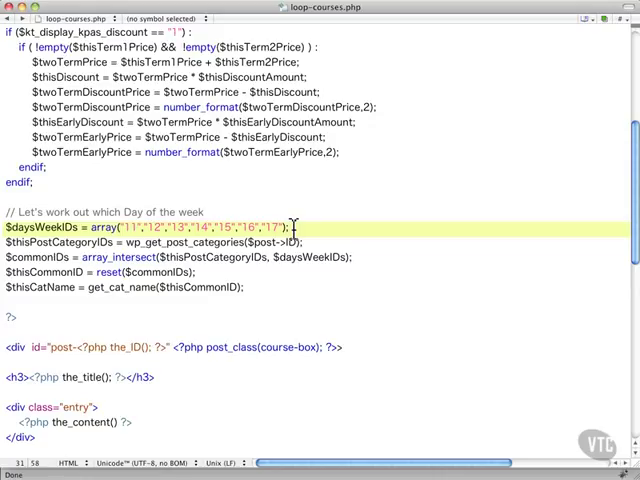
pyautogui.click(310, 243)
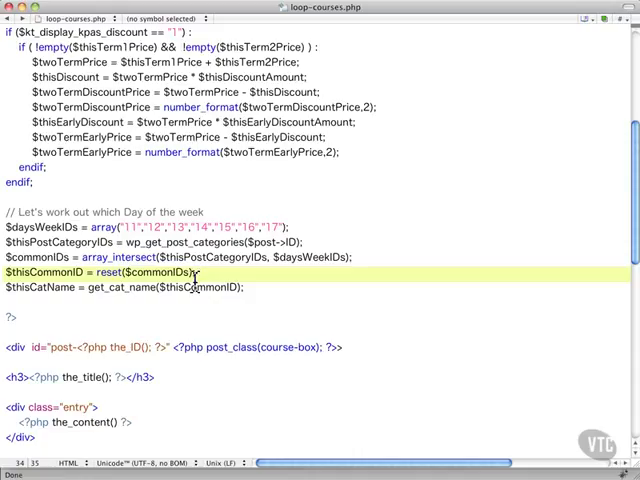
pyautogui.moveTo(70, 298)
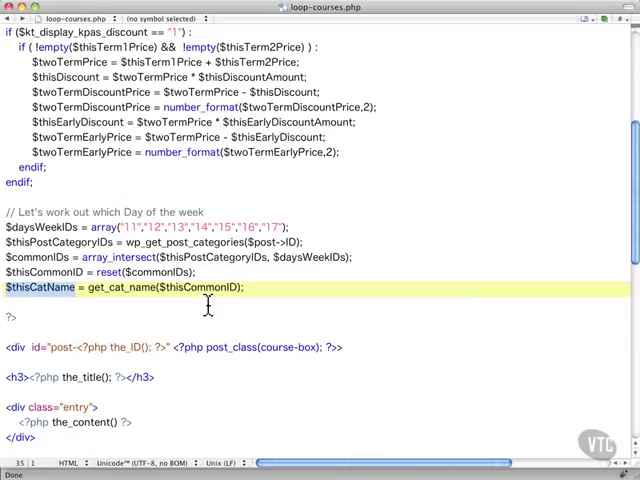
pyautogui.moveTo(324, 347)
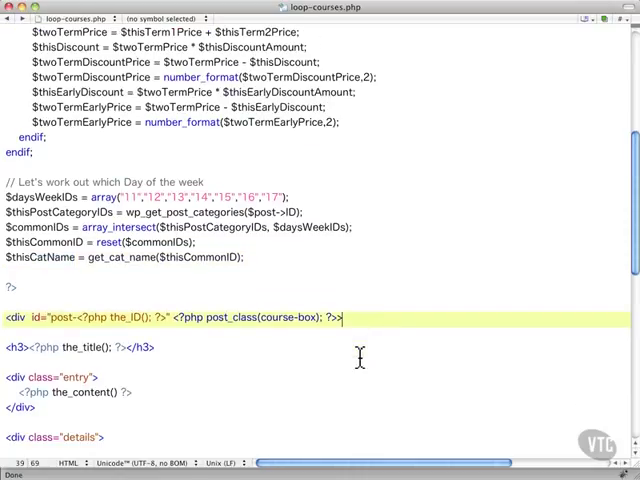
pyautogui.scroll(-3)
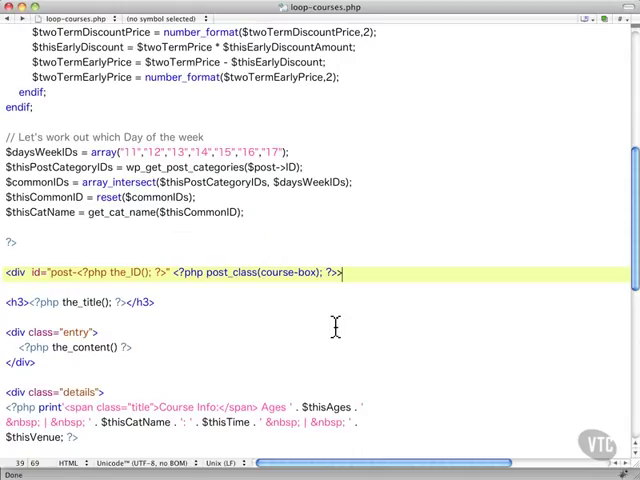
pyautogui.moveTo(113, 273)
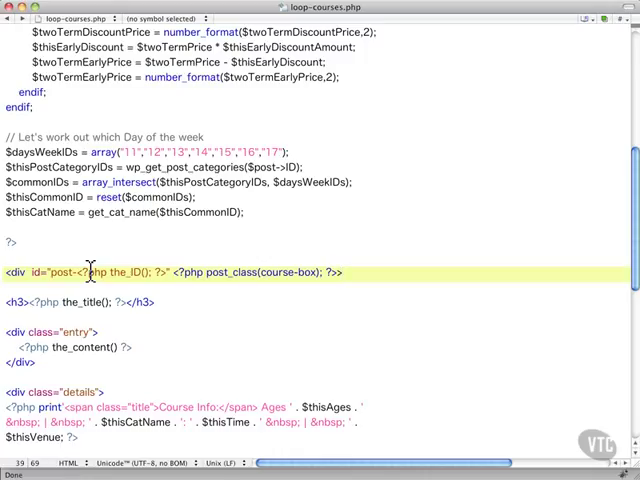
pyautogui.moveTo(230, 273)
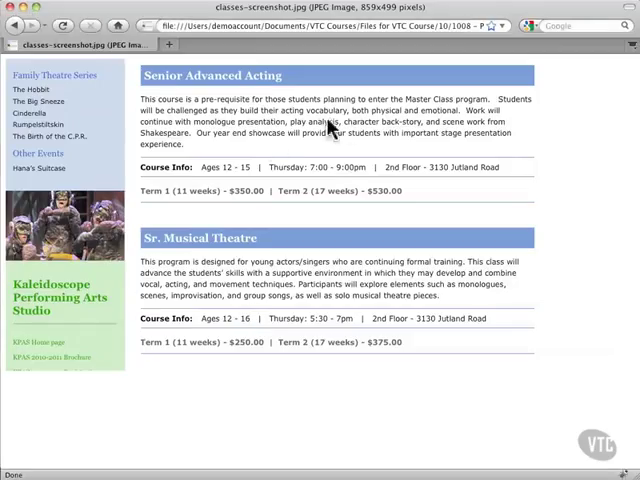
pyautogui.moveTo(295, 80)
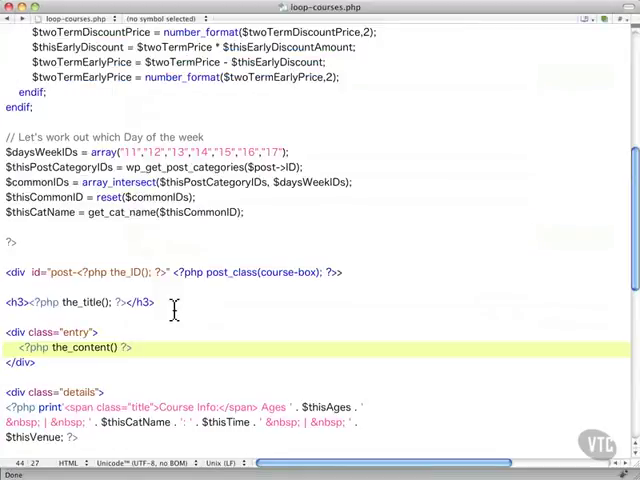
pyautogui.scroll(-3)
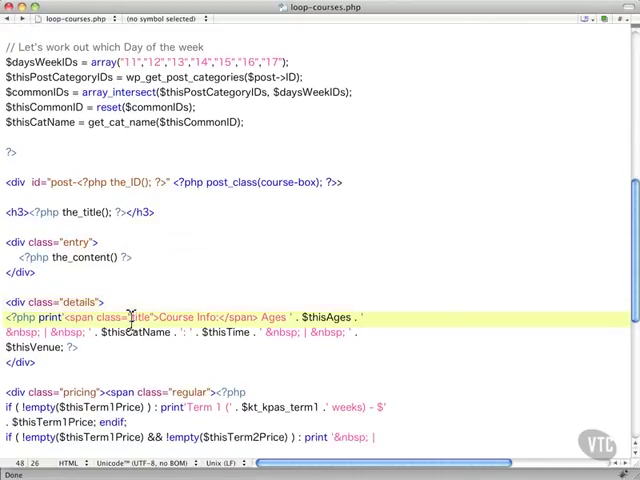
pyautogui.doubleClick(140, 316)
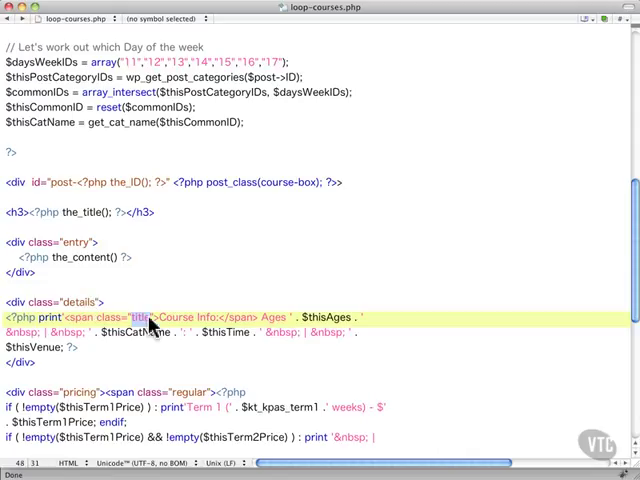
pyautogui.moveTo(148, 328)
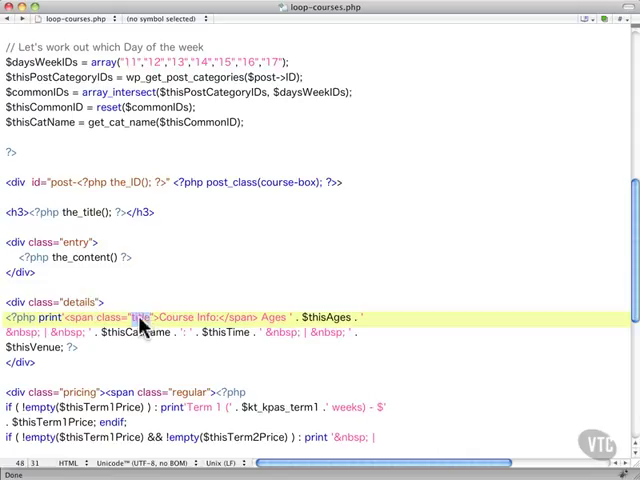
pyautogui.moveTo(360, 323)
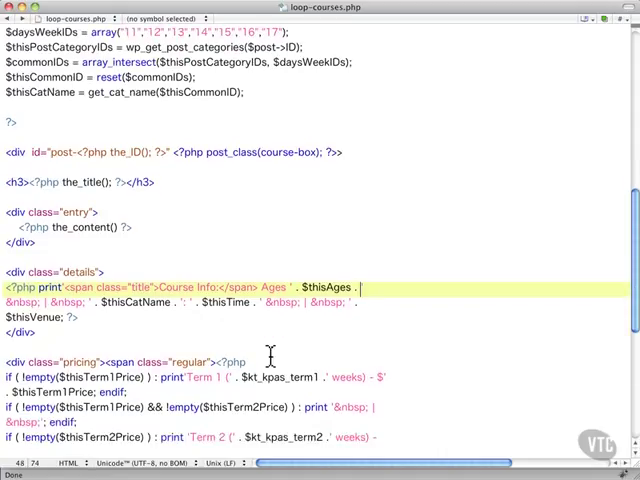
pyautogui.scroll(-3)
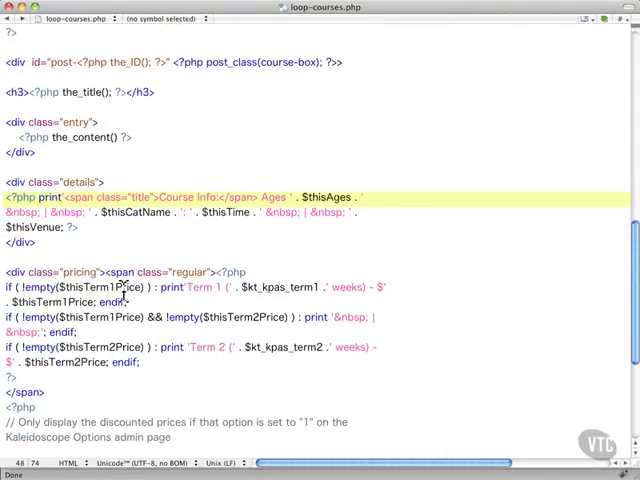
pyautogui.moveTo(128, 290)
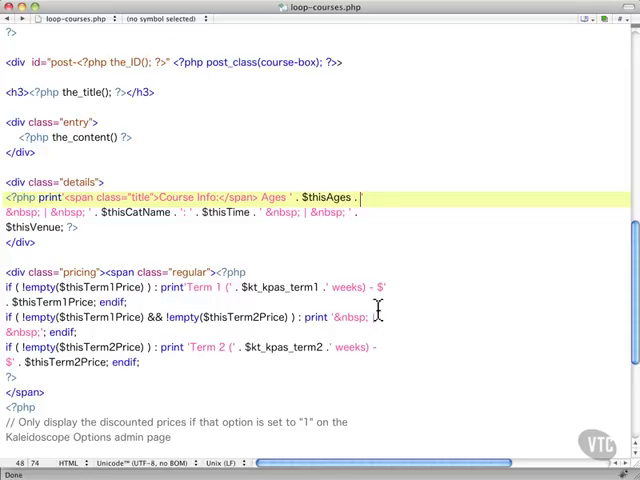
pyautogui.moveTo(205, 317)
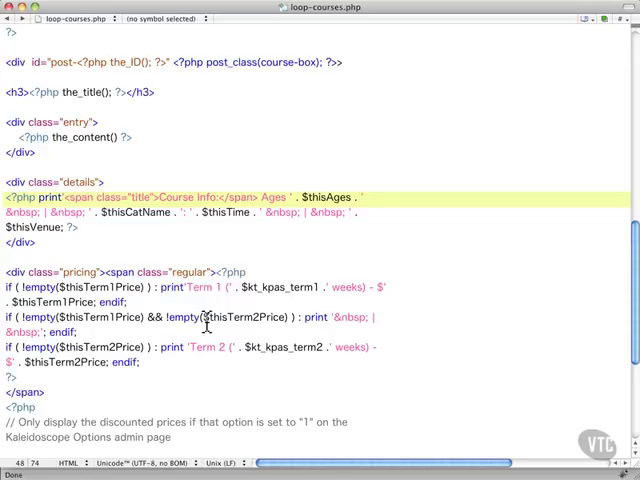
pyautogui.scroll(-3)
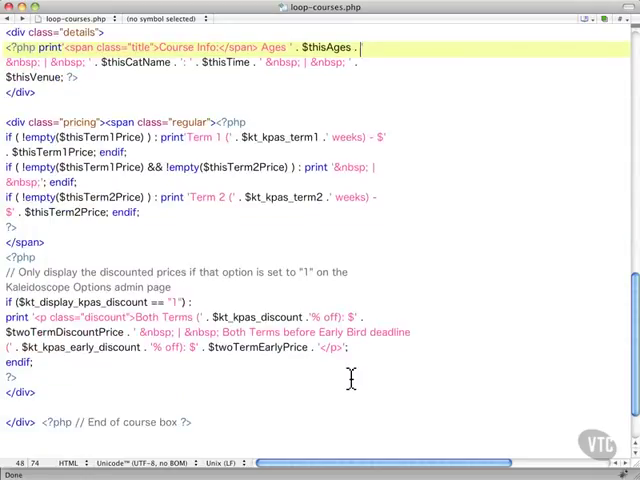
pyautogui.moveTo(230, 308)
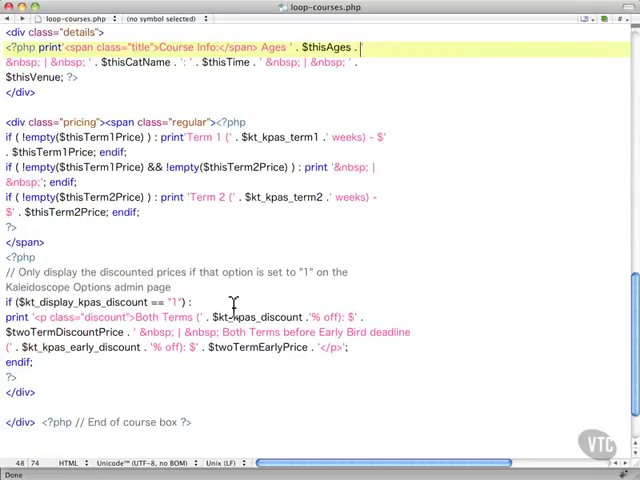
pyautogui.click(205, 301)
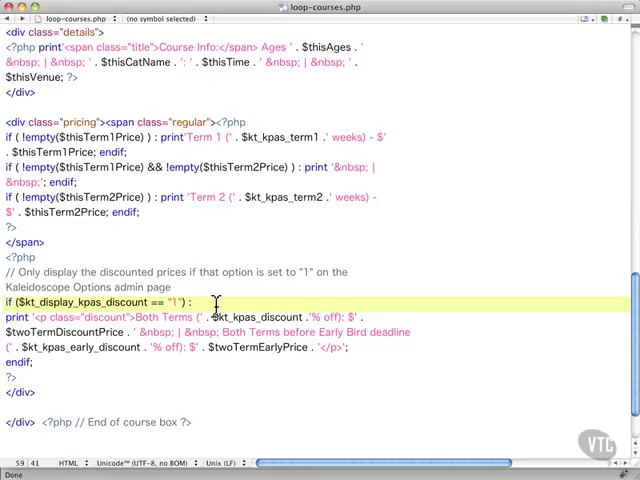
pyautogui.click(208, 302)
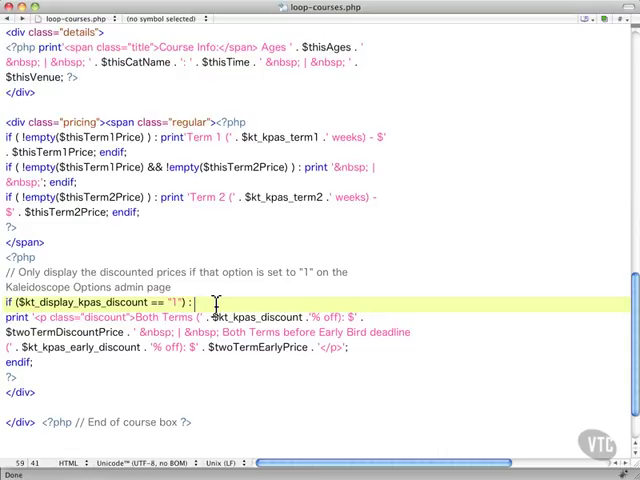
pyautogui.moveTo(389, 352)
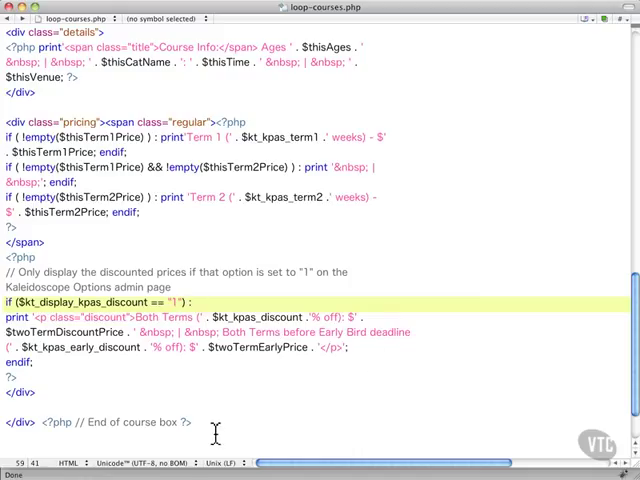
pyautogui.scroll(-3)
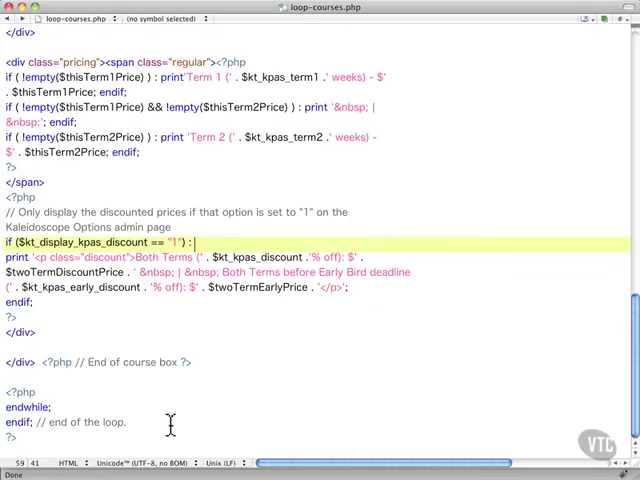